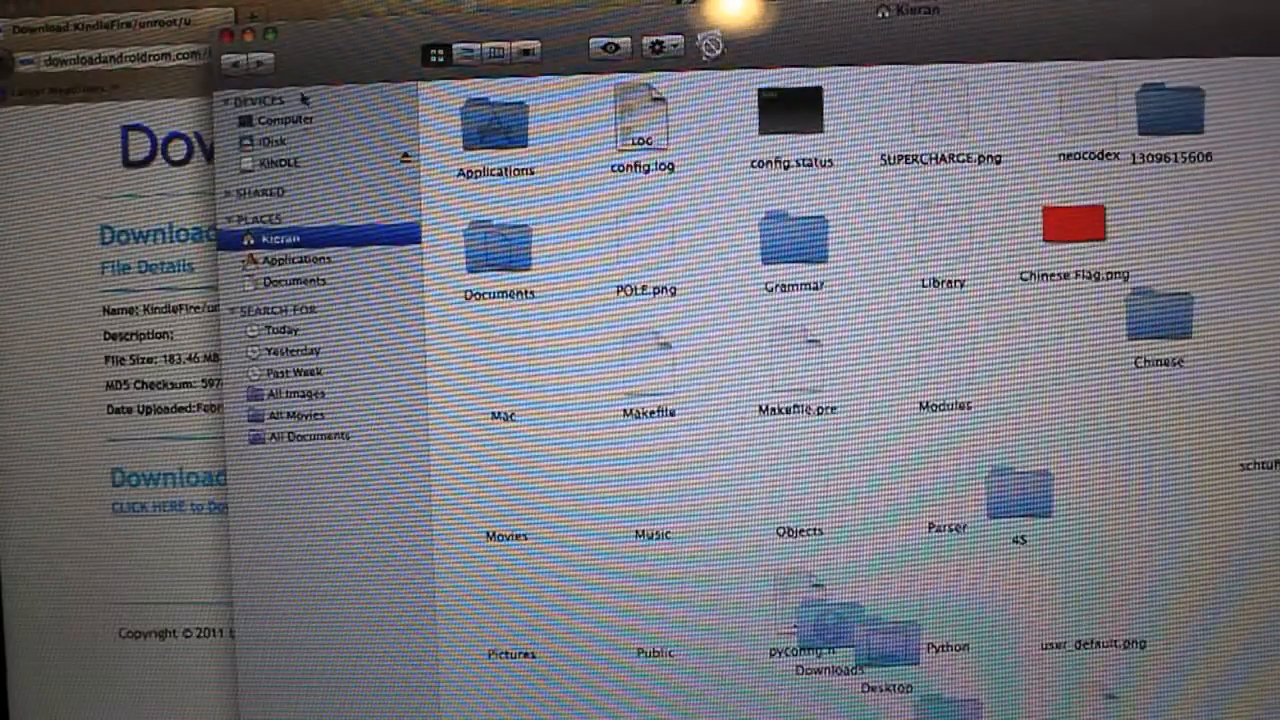
# Close the home folder window to reveal the update-kindle .bin file on the desktop
pyautogui.click(282, 161)
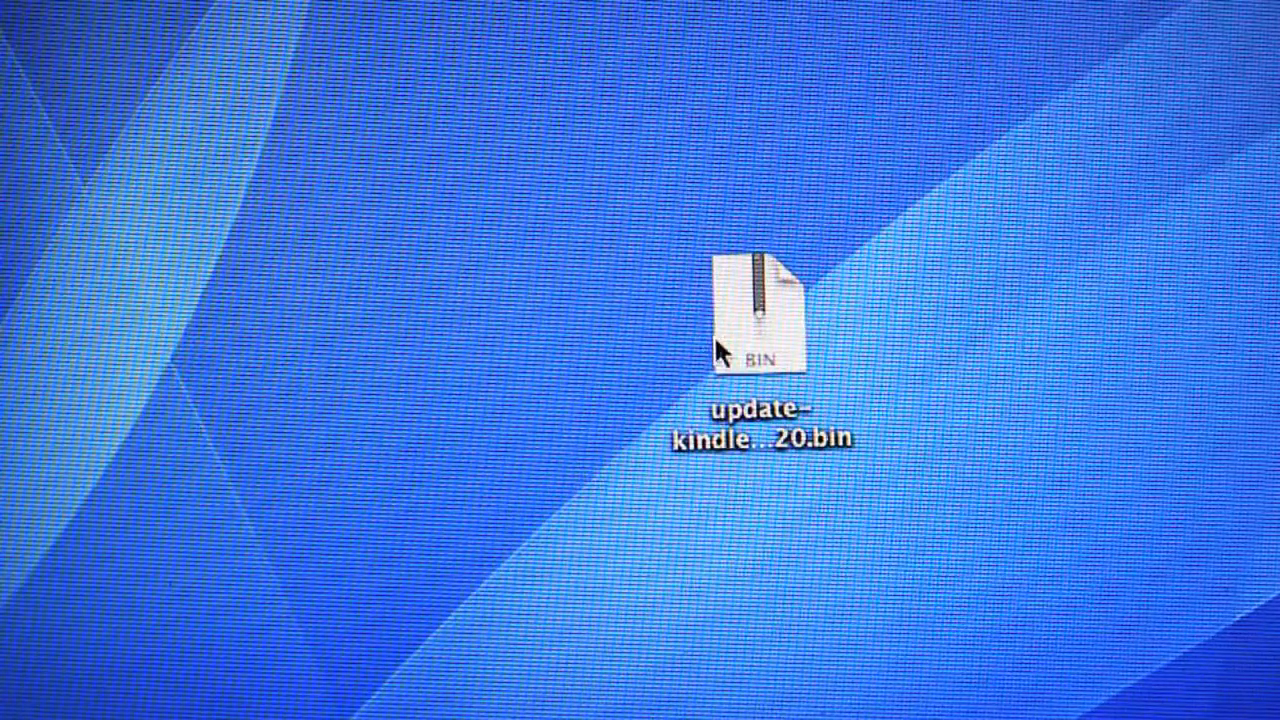
# Rename the downloaded update-kindle .bin file to update.zip and confirm using .zip
pyautogui.click(757, 310)
pyautogui.write('update.zip')
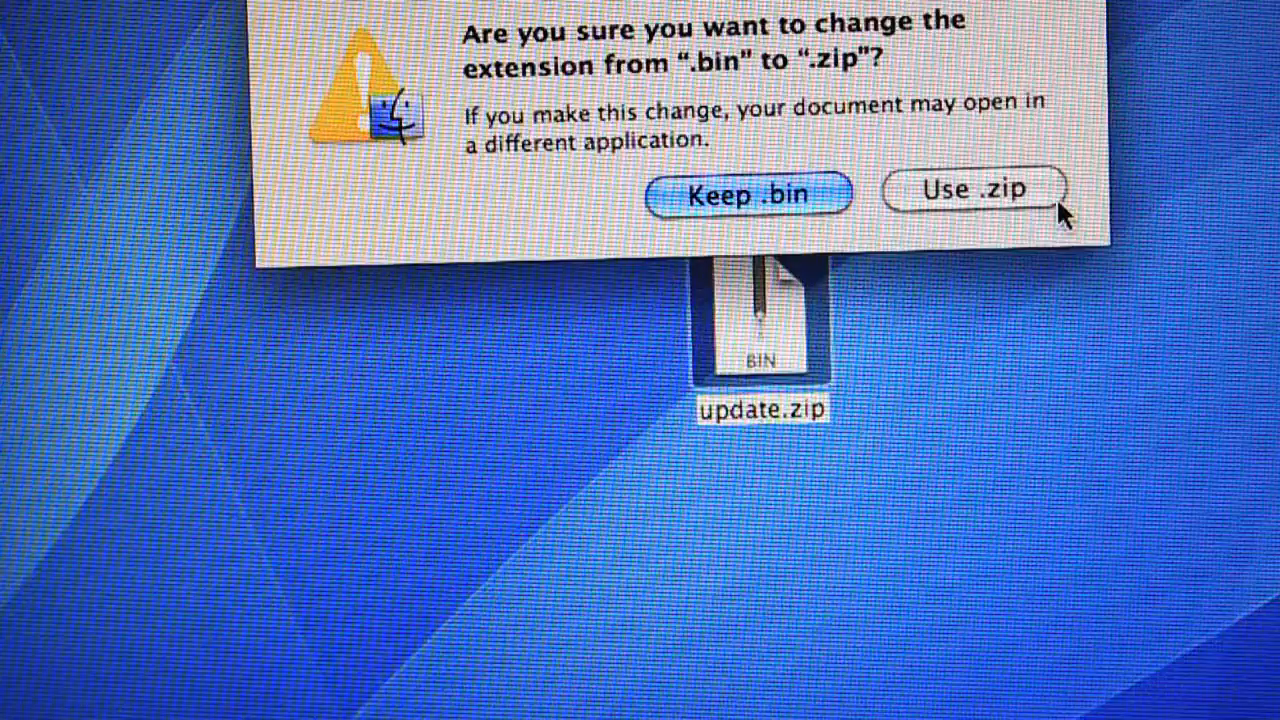
pyautogui.click(972, 190)
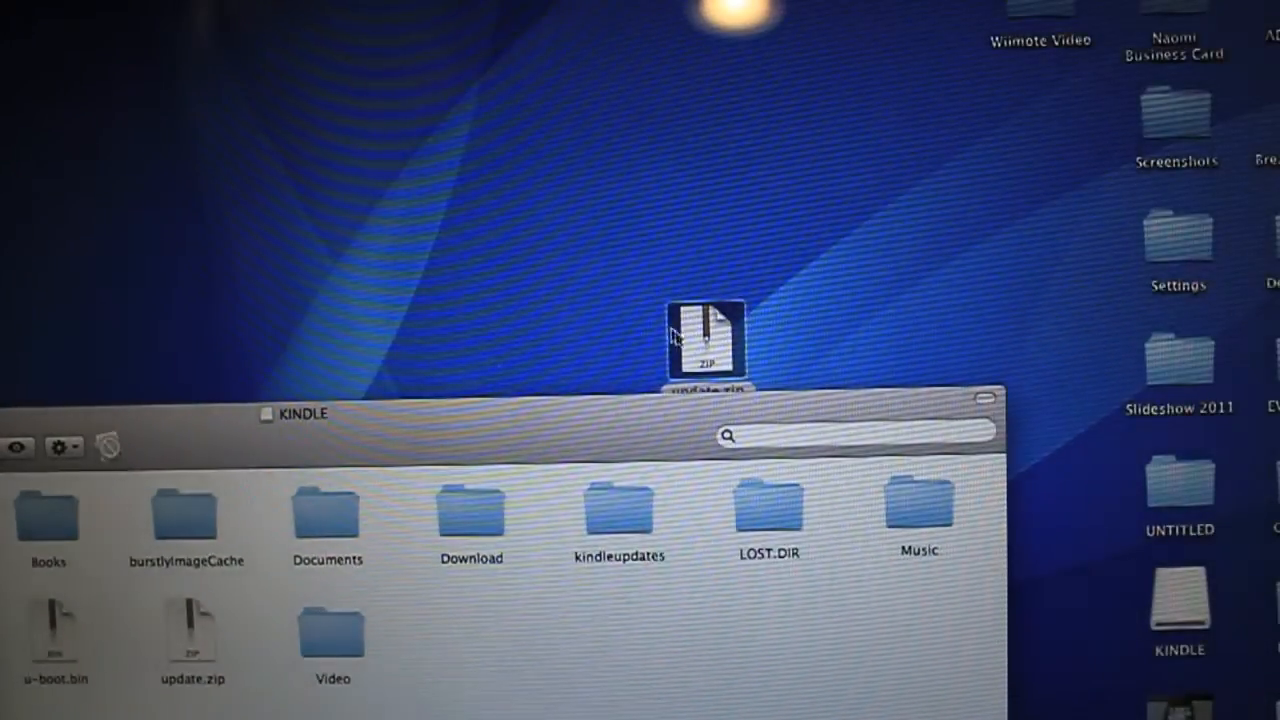
# Drag update.zip into the KINDLE drive's root, verify it's there, and close the window
pyautogui.moveTo(707, 340); pyautogui.dragTo(500, 625)
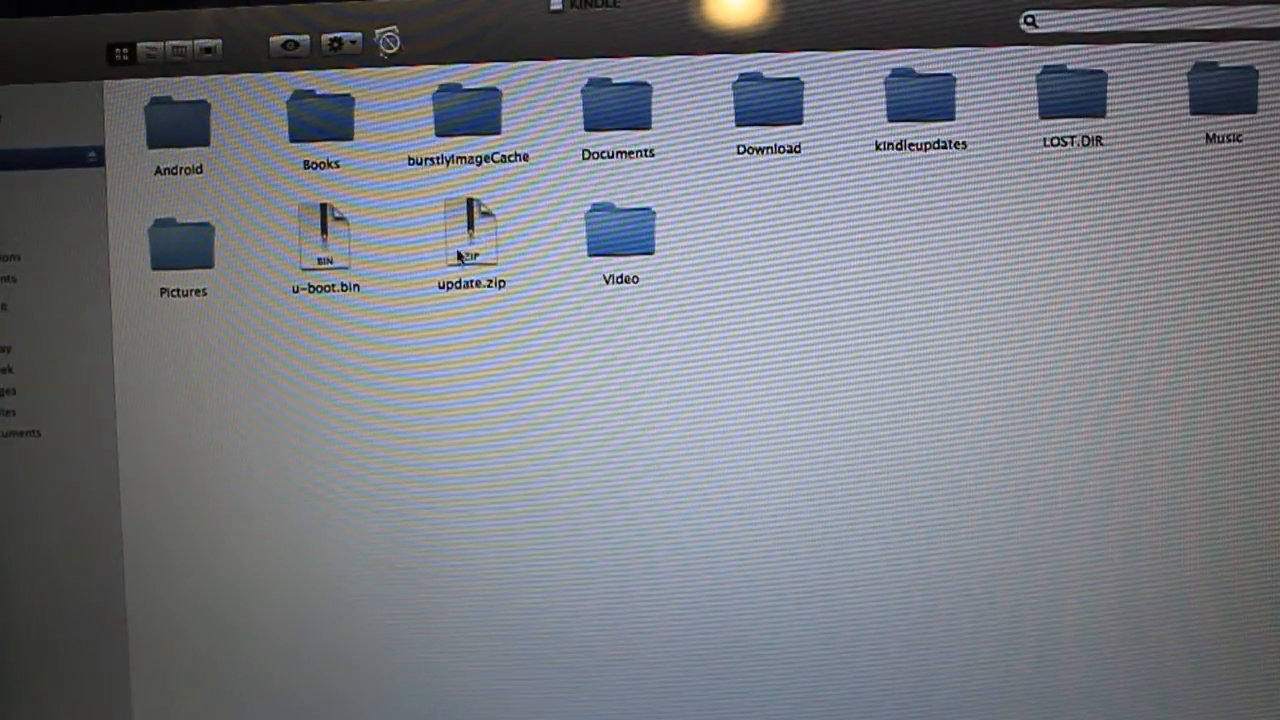
pyautogui.click(471, 230)
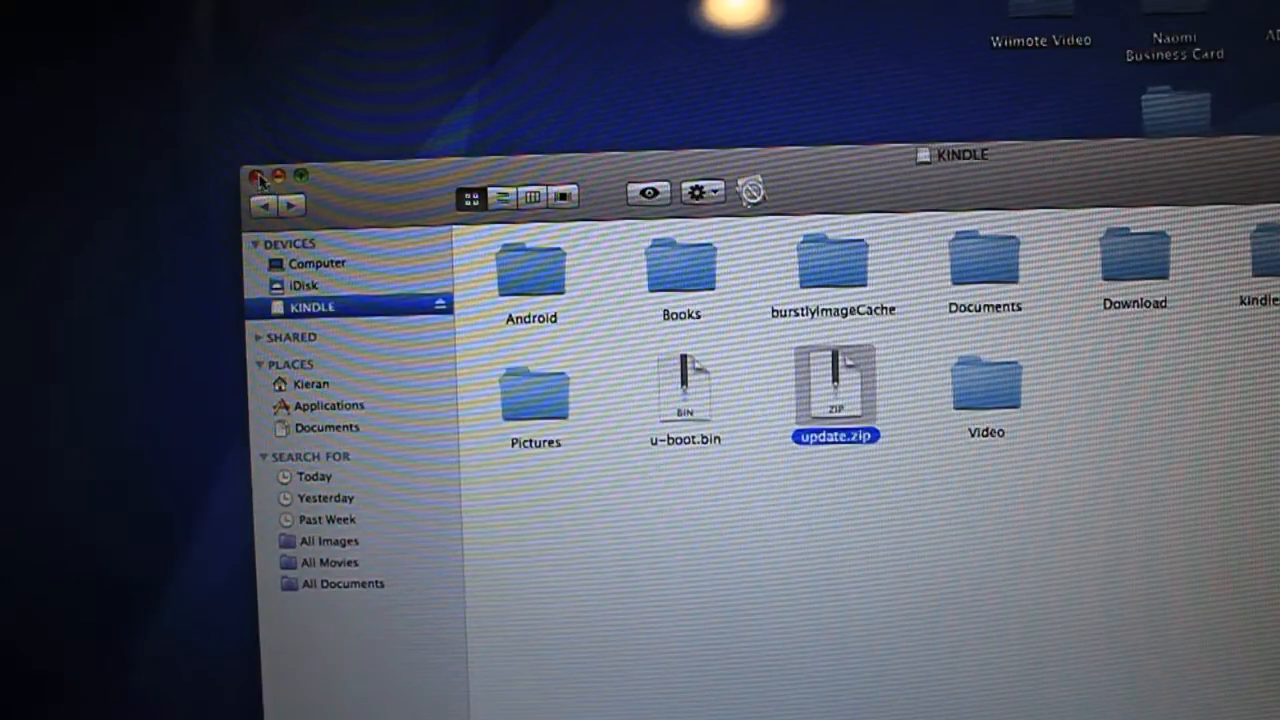
pyautogui.click(262, 176)
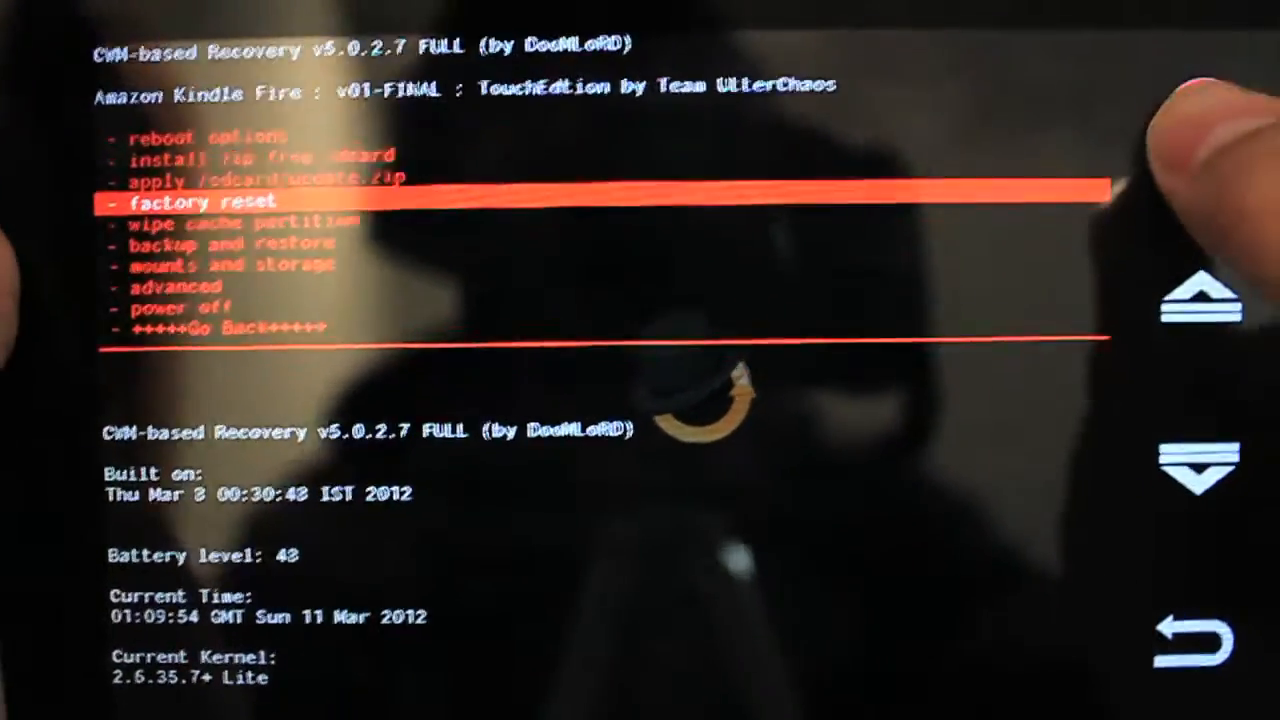
# Select factory reset to bring up the wipe confirmation for /data, /cache and /sd-ext
pyautogui.click(210, 201)
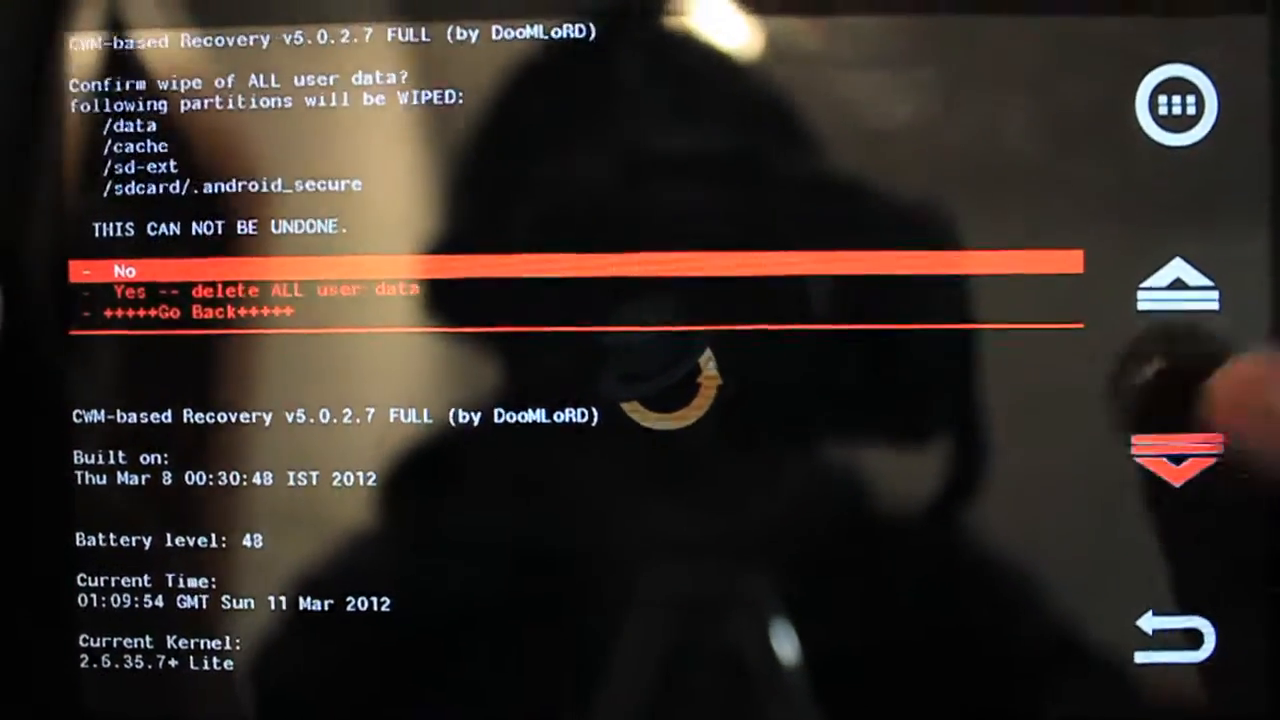